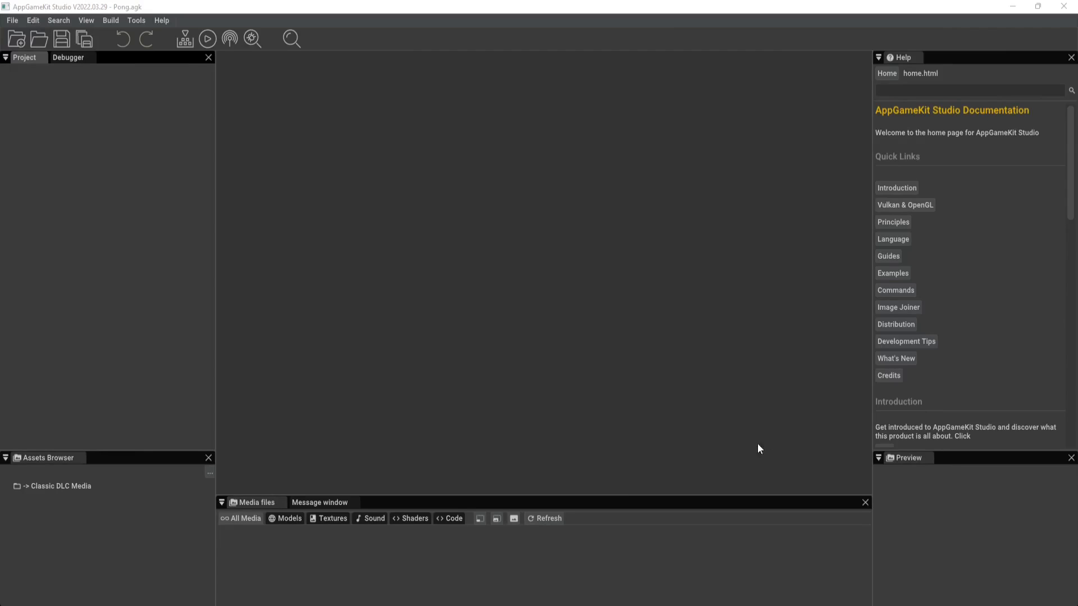
mouse_move(318, 421)
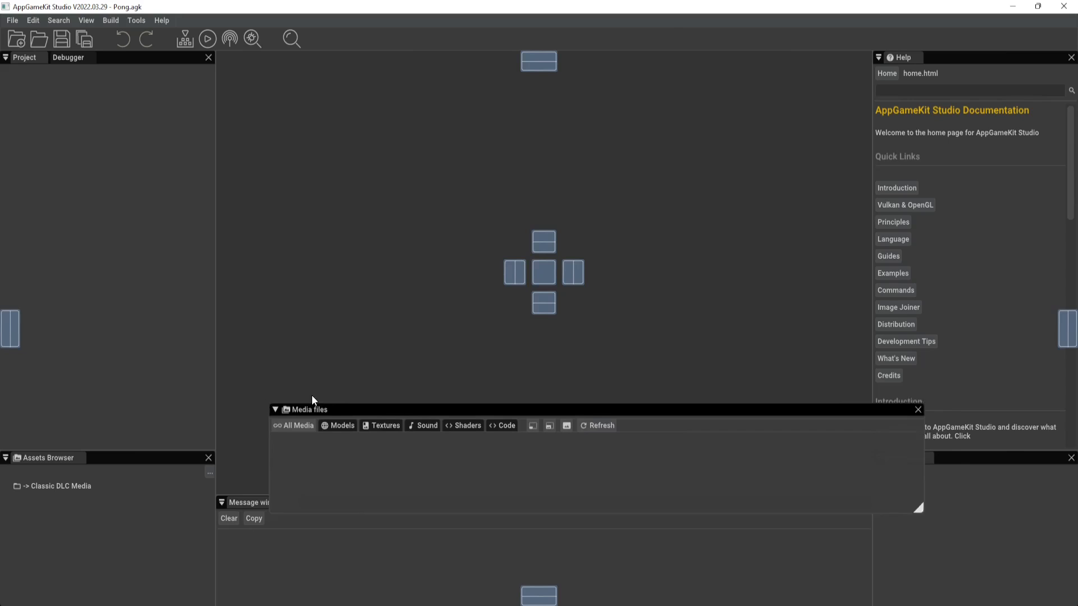
- Dock the floating Media files panel into the bottom tab group beside the Message window
left_click_drag(308, 409, 545, 305)
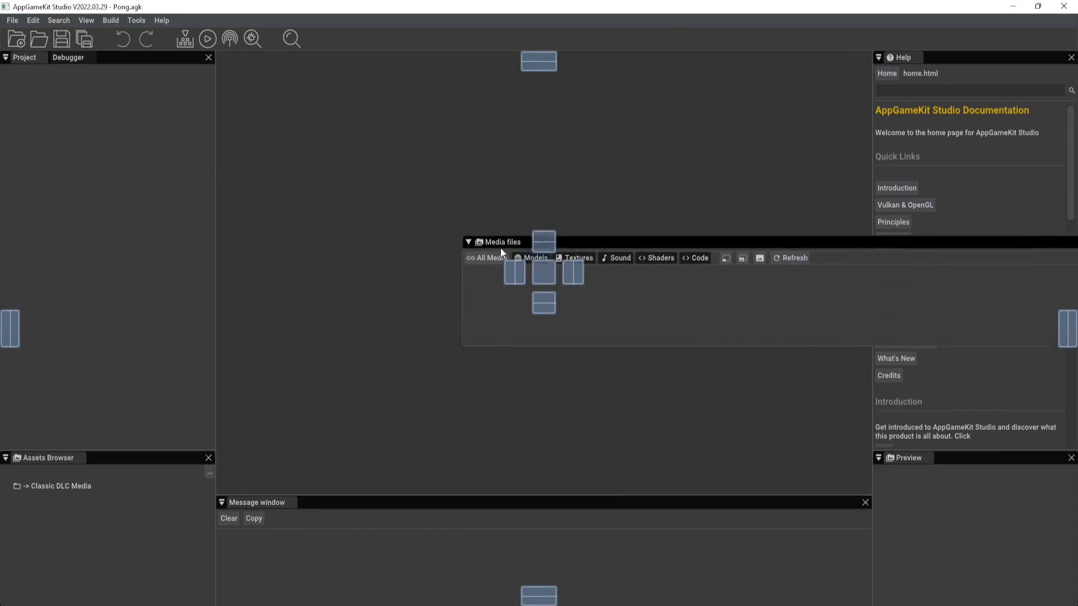
left_click_drag(498, 242, 709, 165)
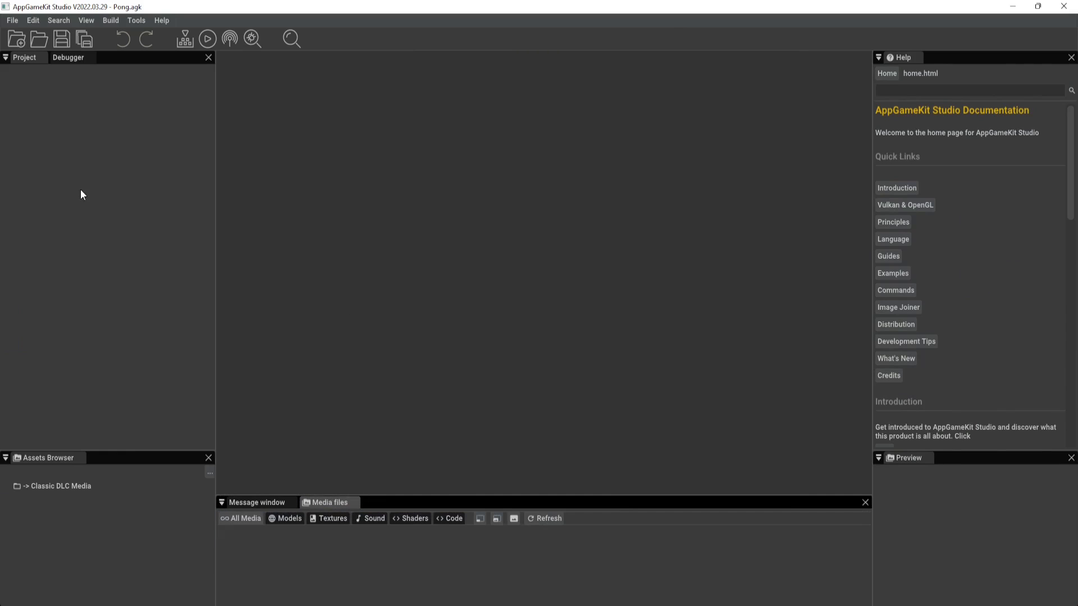
mouse_move(60, 393)
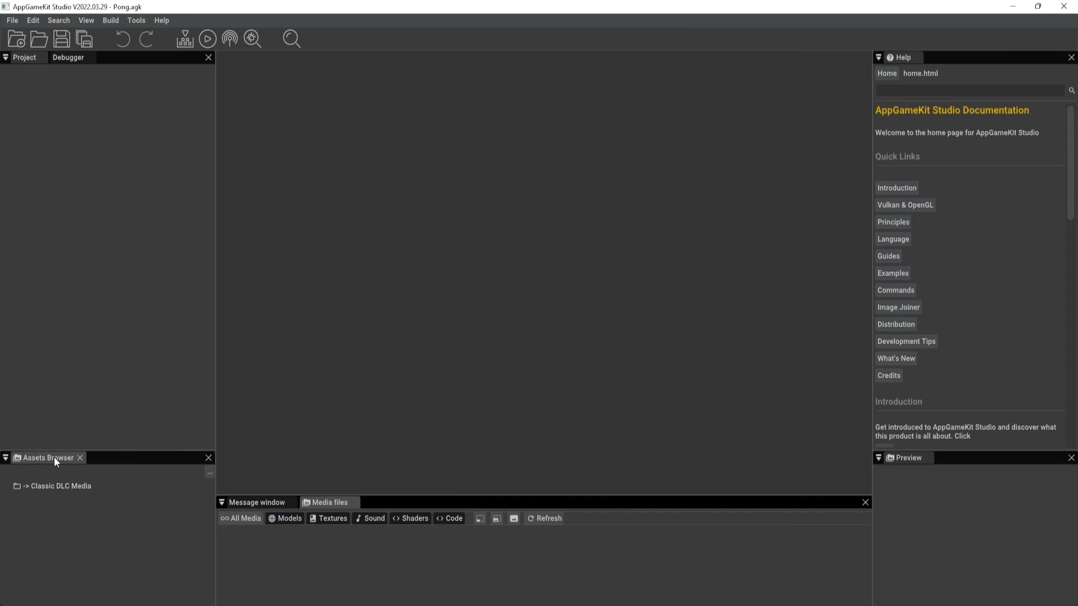
- Pull the Assets Browser panel out to float and dock it back in its original place
left_click_drag(45, 458, 411, 269)
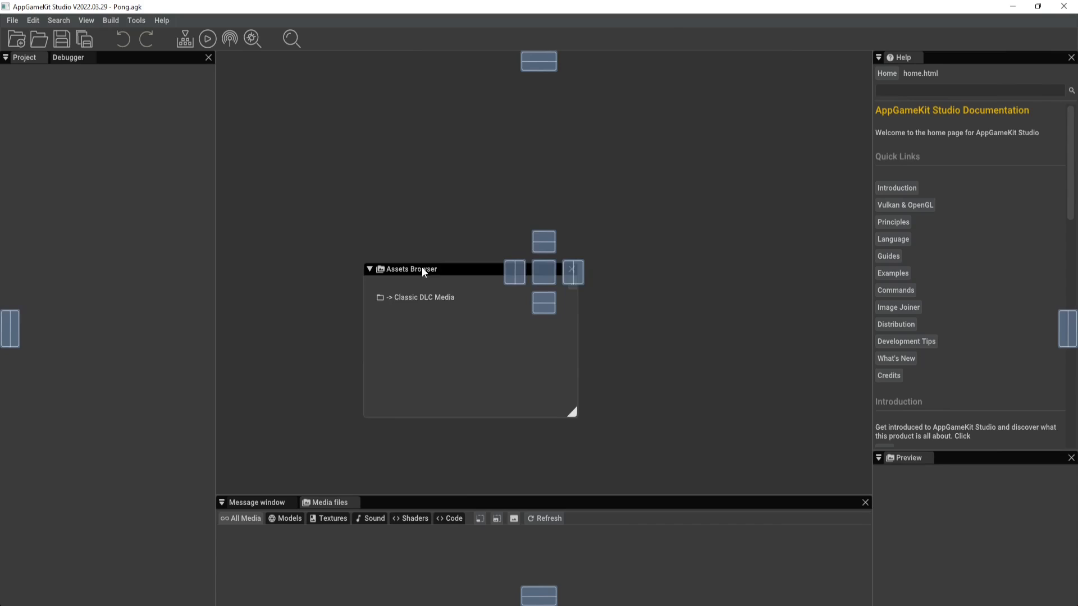
left_click_drag(423, 269, 77, 384)
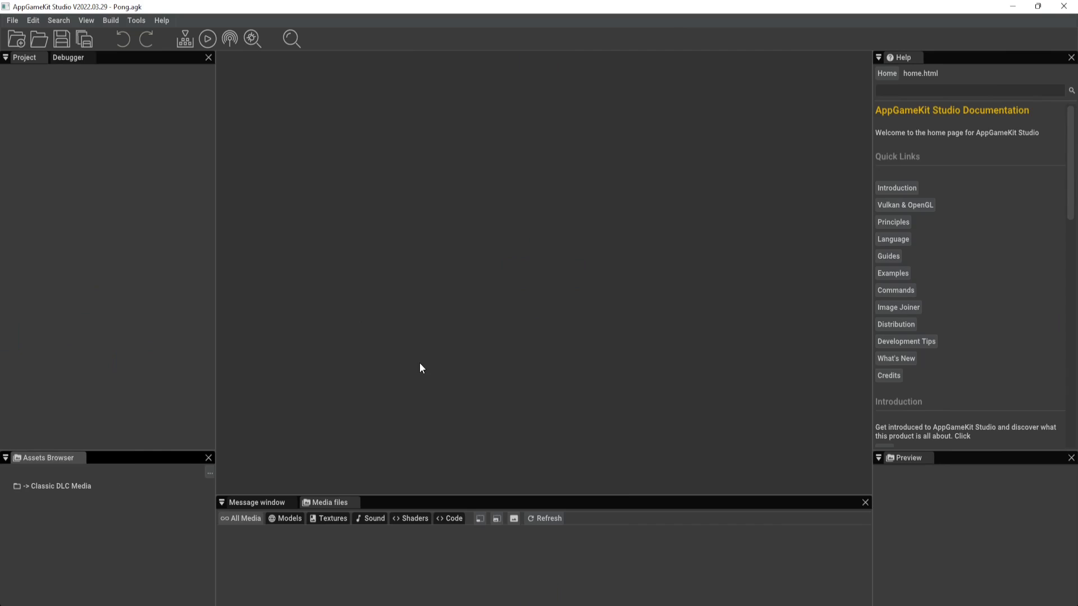
mouse_move(471, 338)
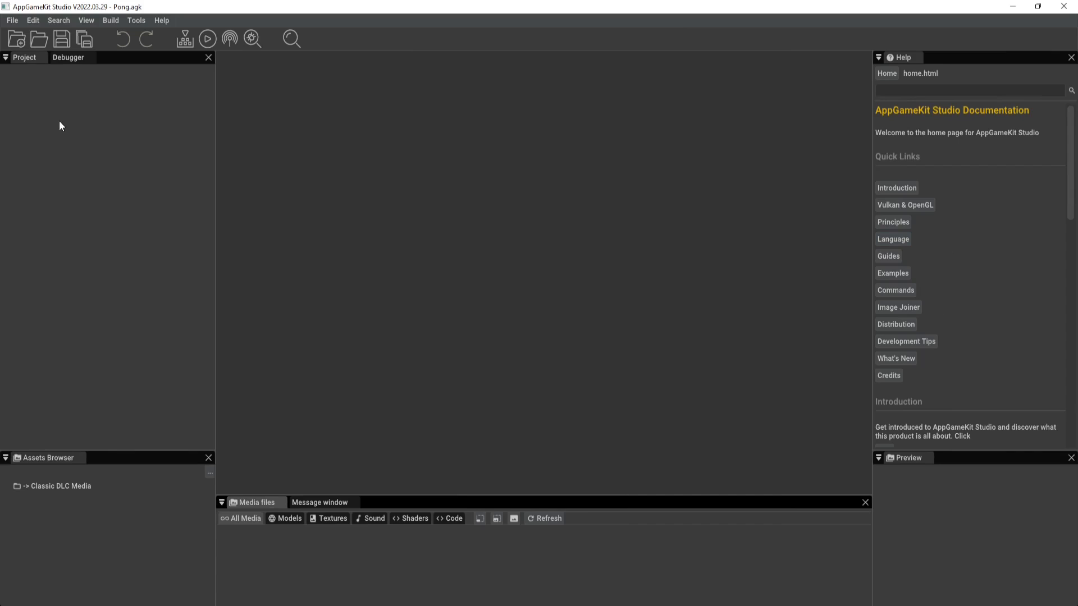
mouse_move(121, 78)
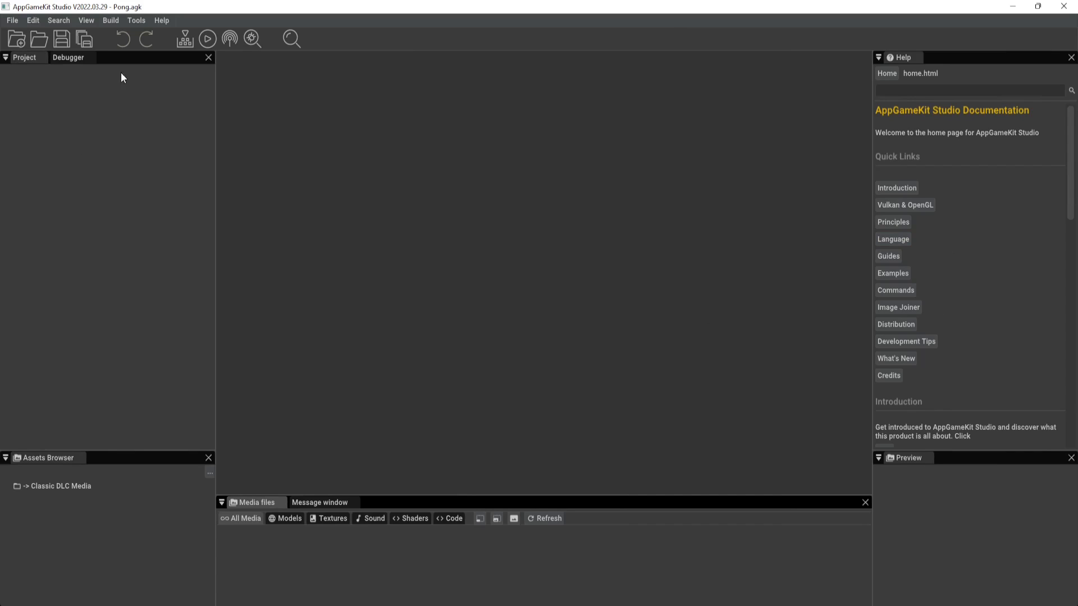
mouse_move(789, 76)
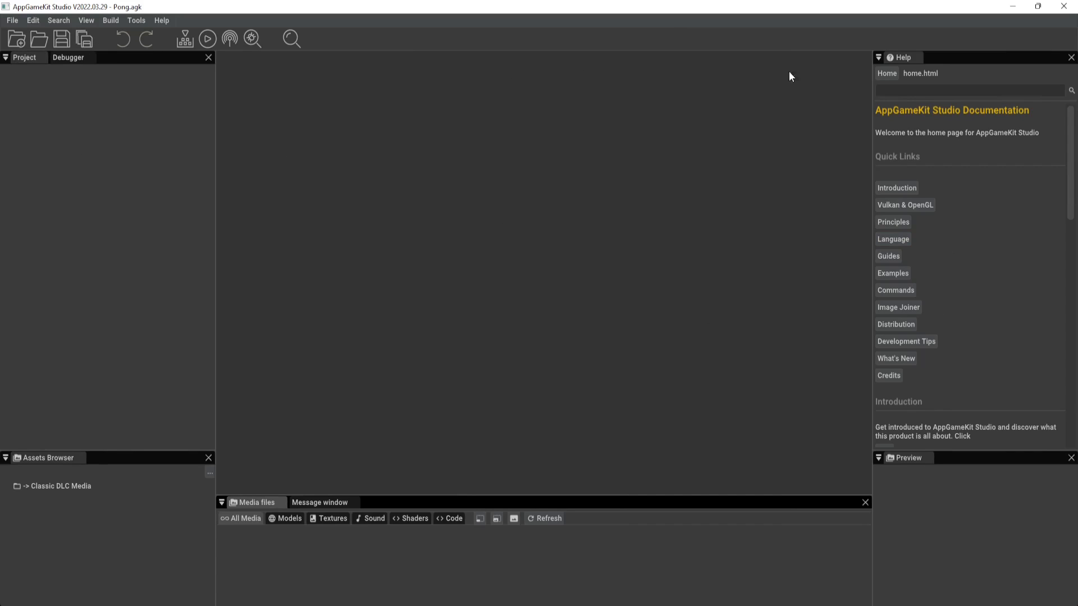